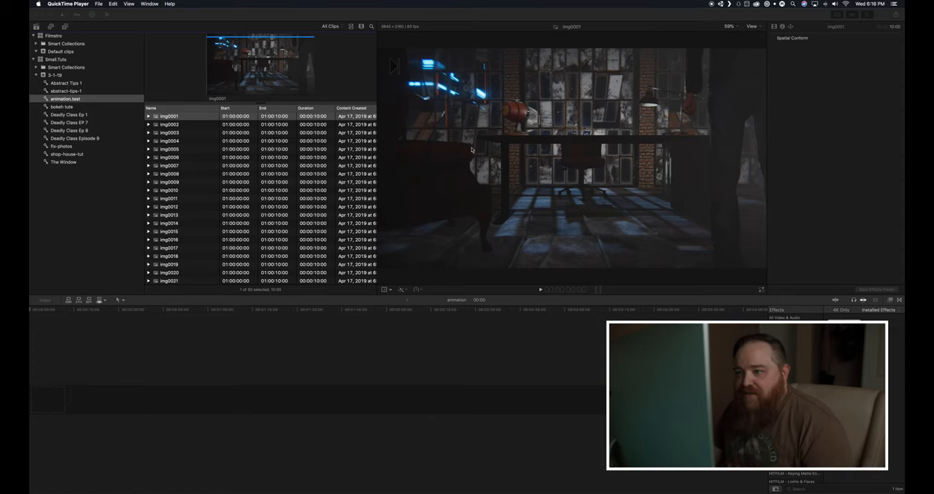
Step: Confirm the stills are in the timeline and set the 4K project's frame rate to 24p
scroll(down, 3)
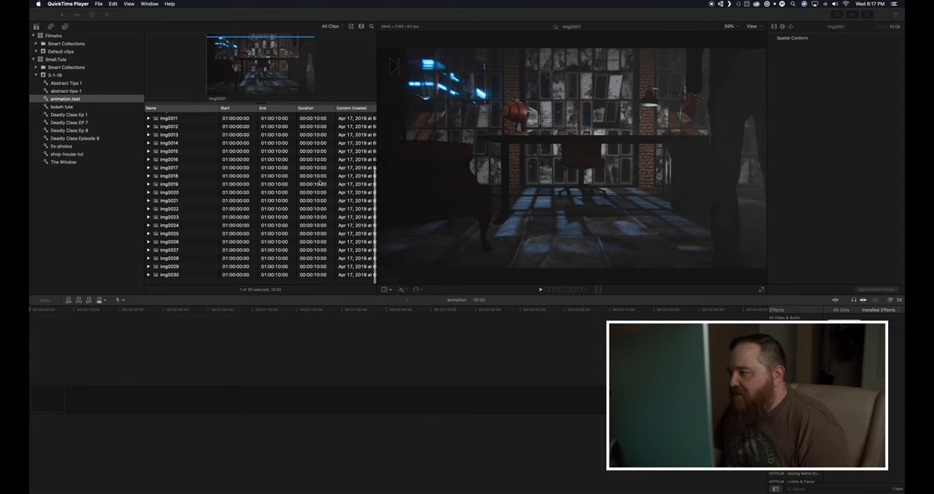
scroll(up, 3)
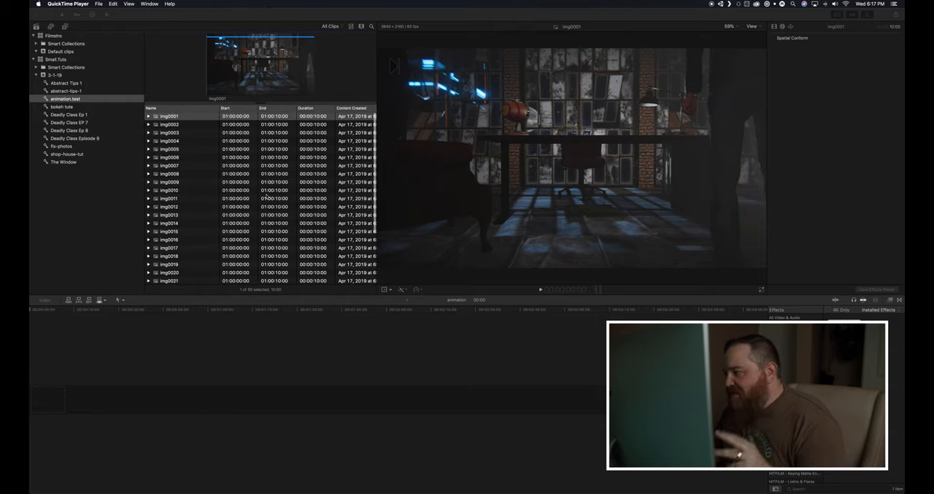
scroll(down, 3)
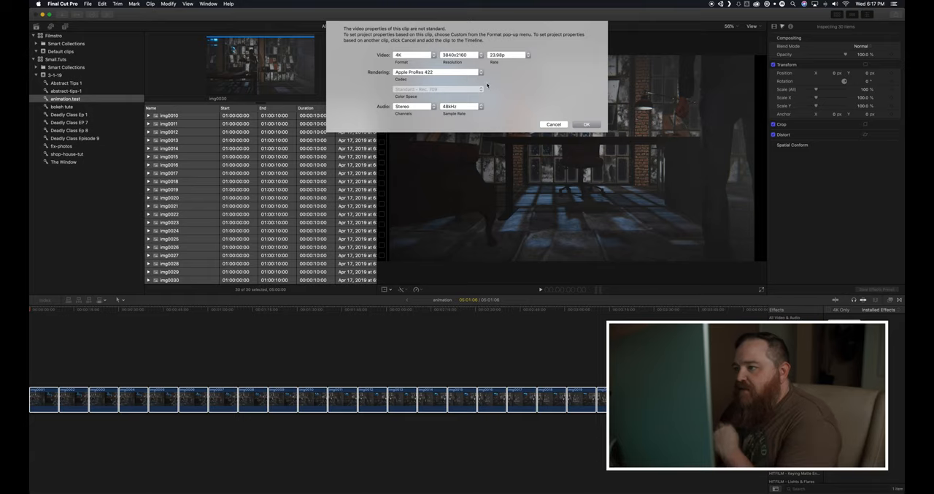
click(506, 55)
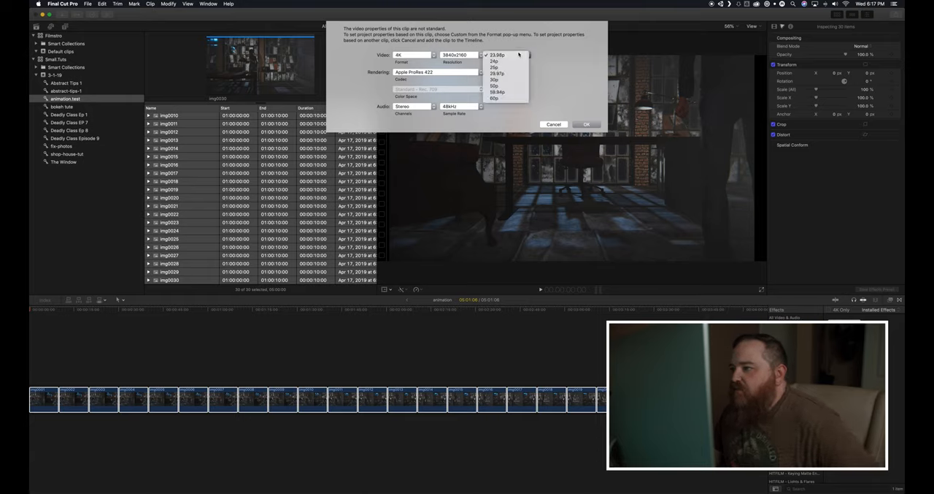
click(587, 124)
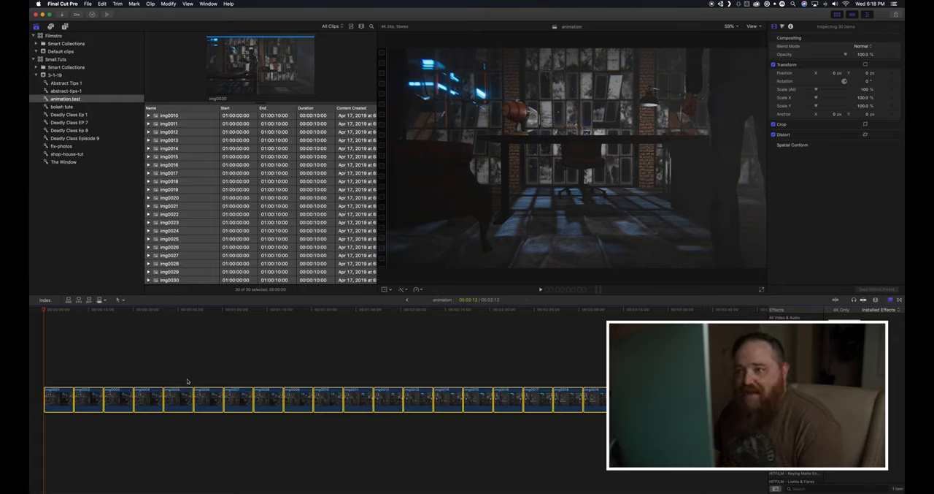
click(169, 4)
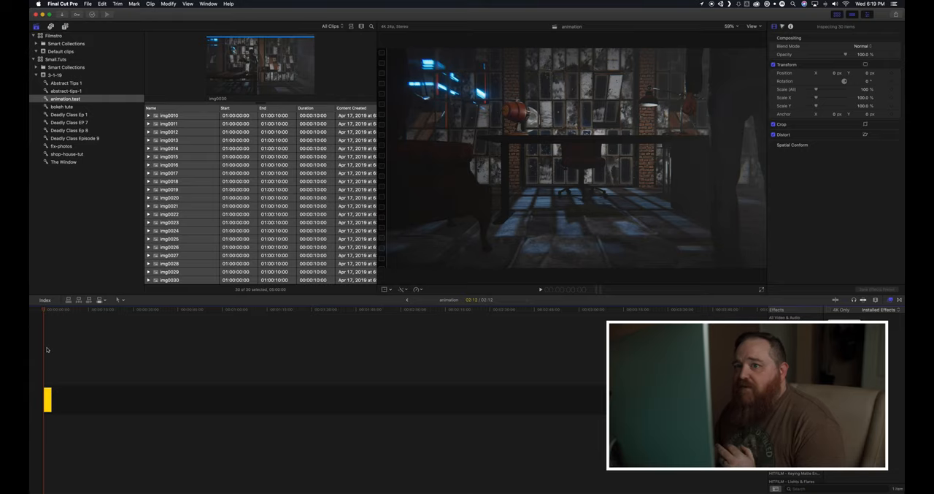
click(87, 4)
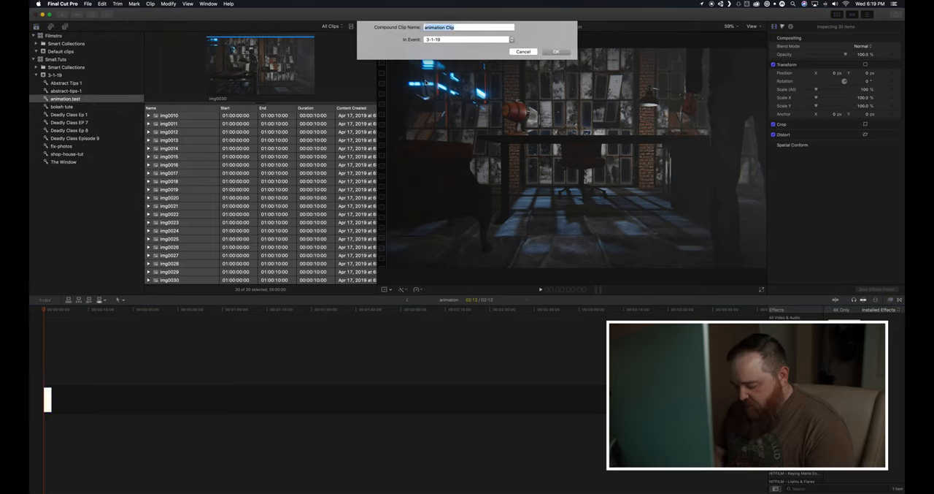
Step: Name the compound clip 'Jamey Walking' in event 3-1-19 and create it
text(Jamey W)
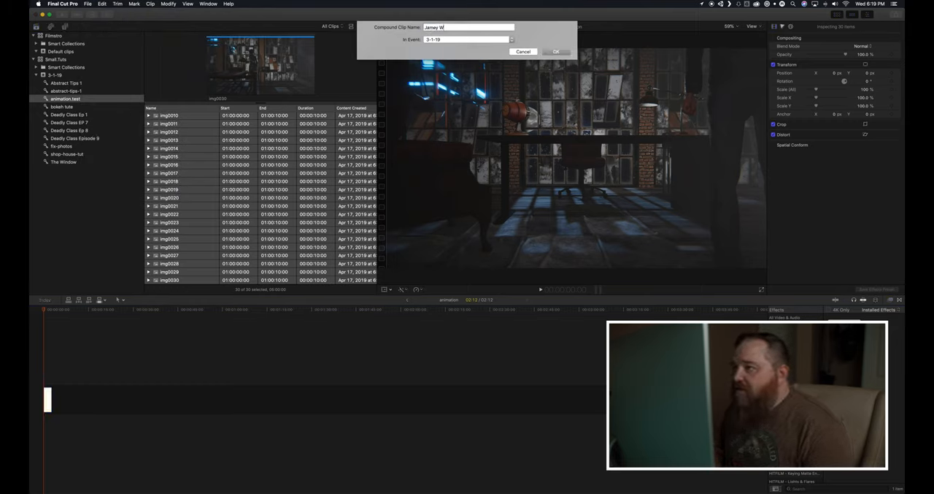
text(iking)
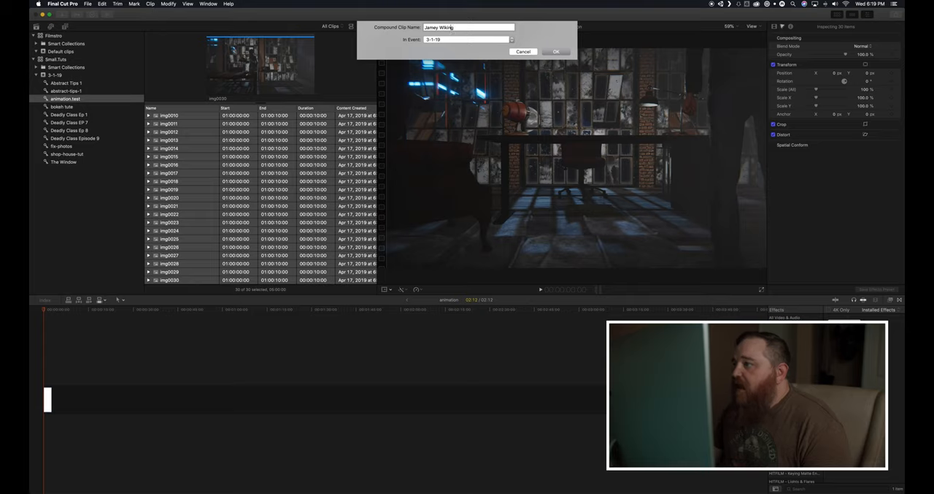
text(alking)
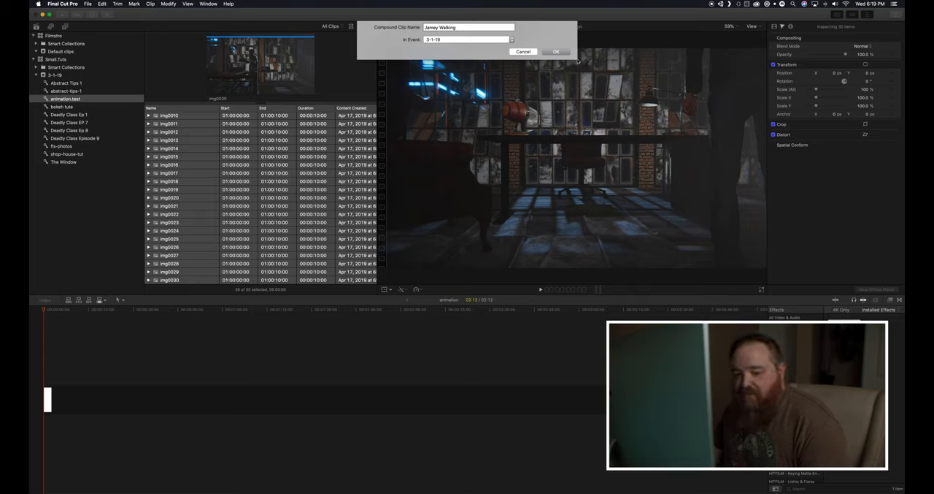
click(555, 51)
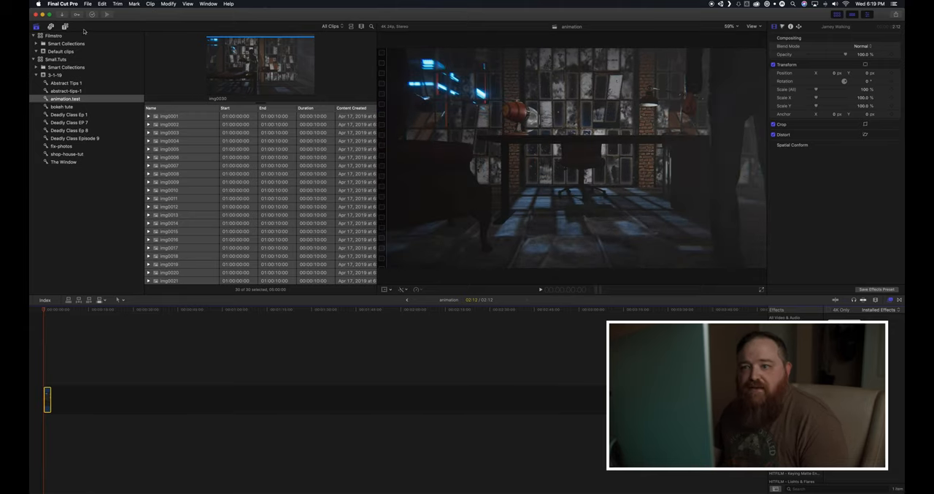
Step: Place an Adjustment Layer over 'Jamey Walking' with the mLut effect applied
click(65, 26)
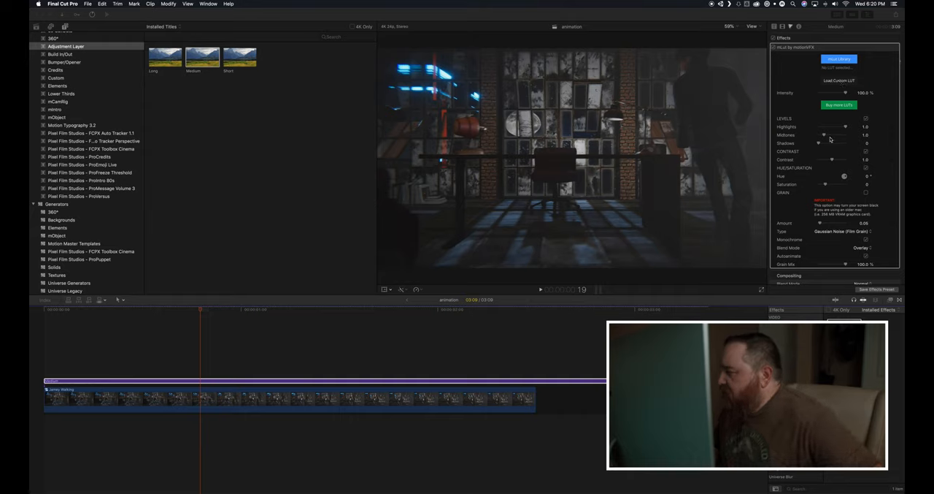
mouse_move(823, 158)
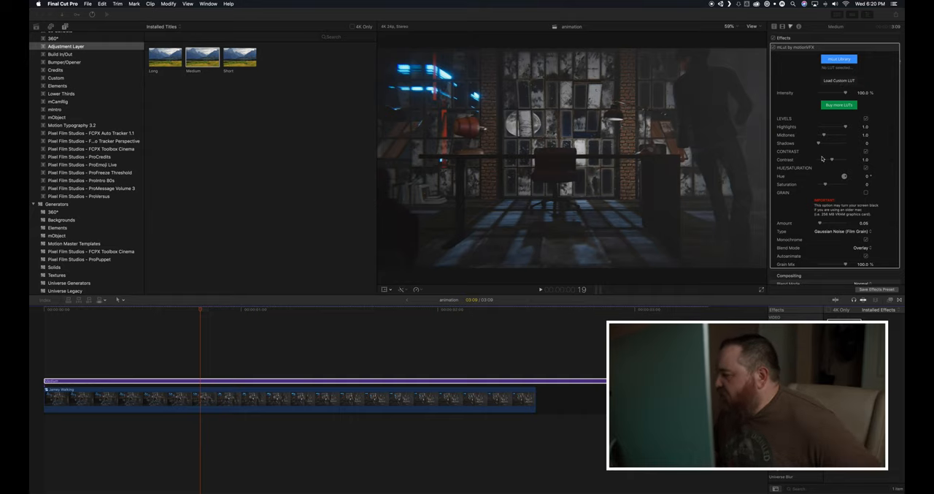
click(839, 59)
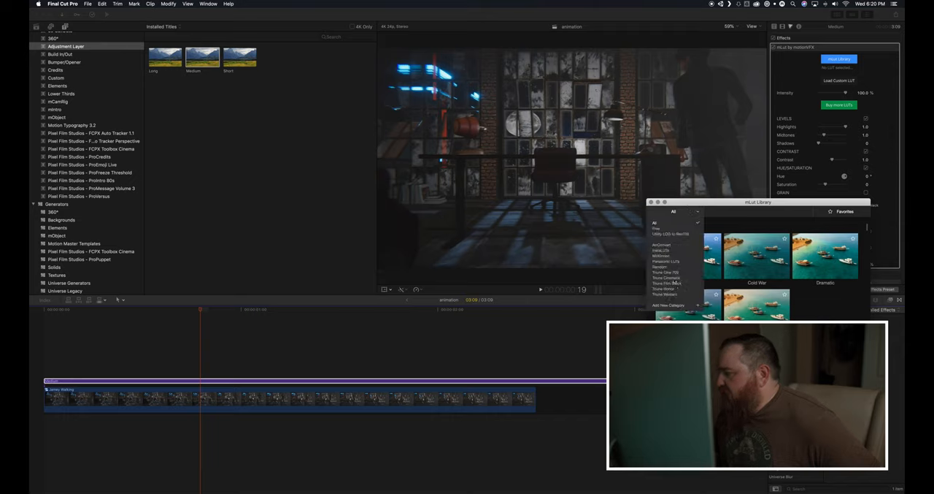
Step: Apply a Triune Cine 709 LUT to the adjustment layer, then close the mLut library
click(666, 279)
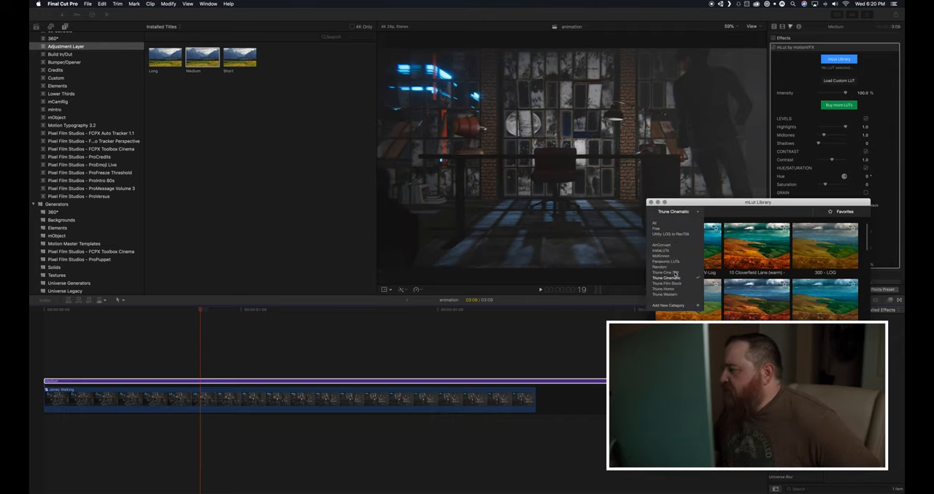
click(663, 272)
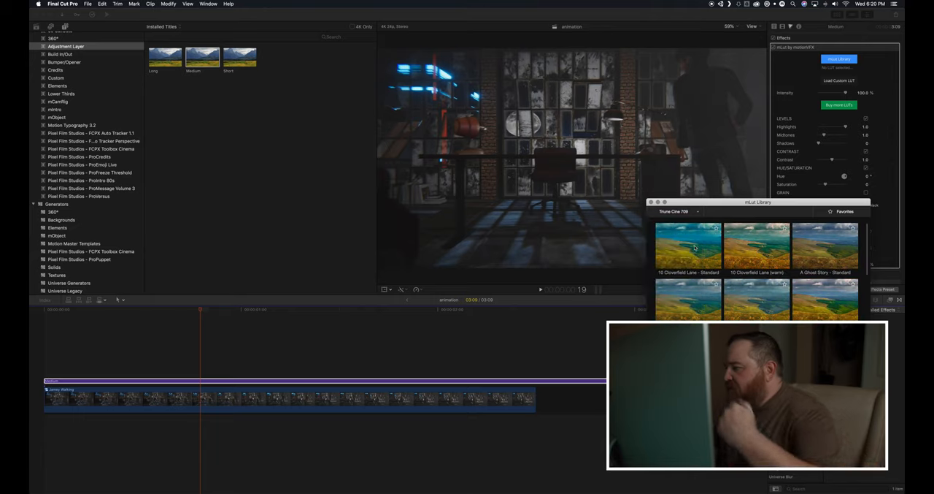
click(688, 246)
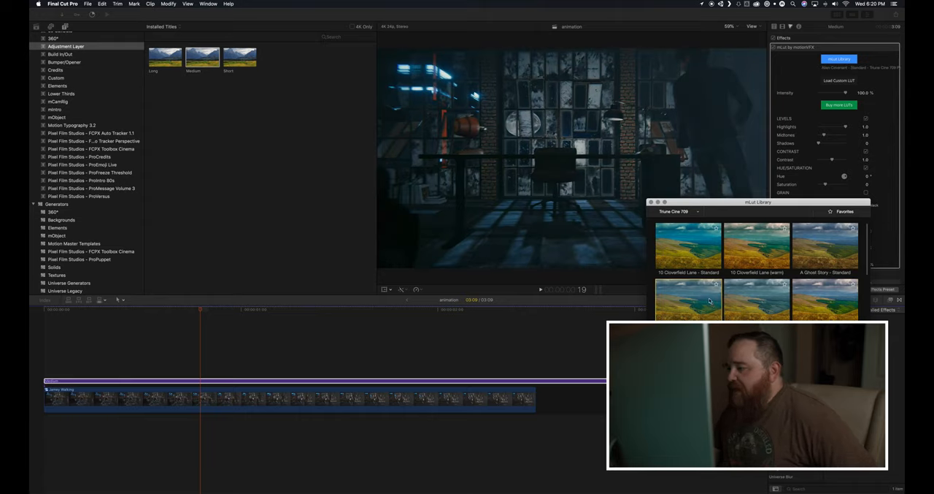
click(867, 192)
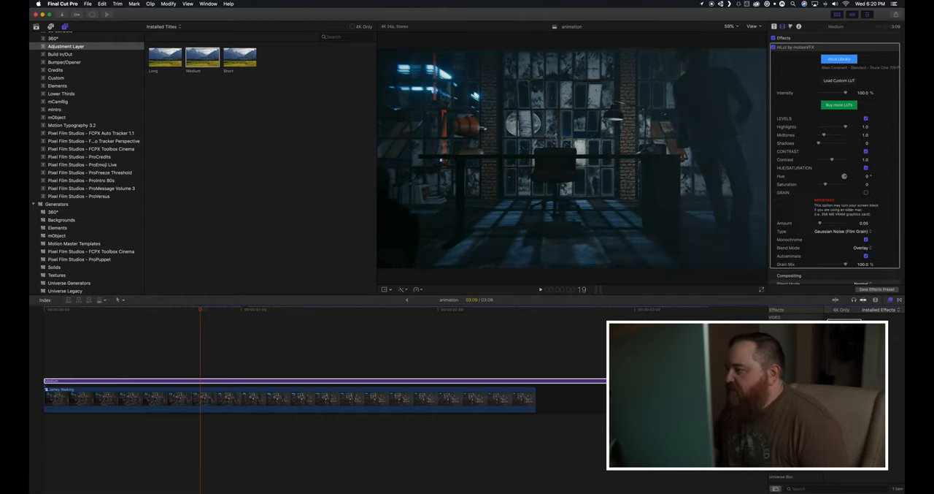